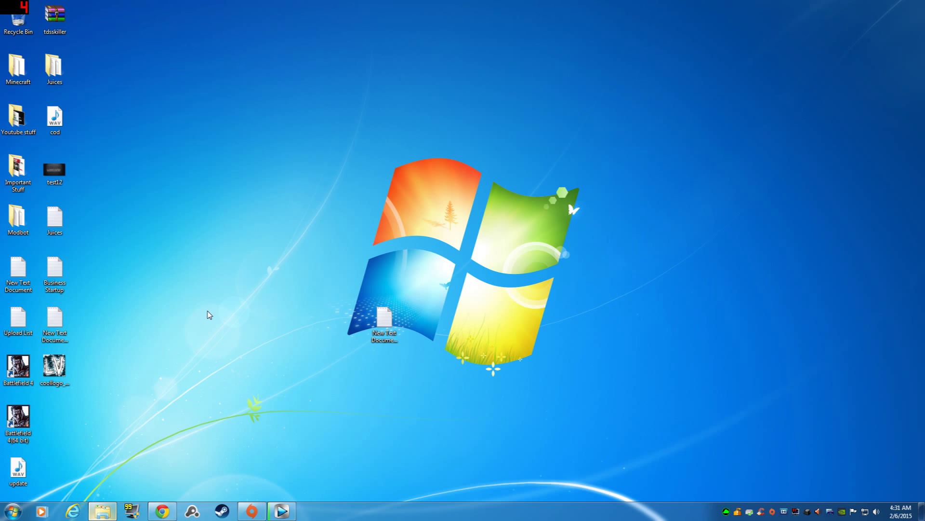
{"action": "mouse_move", "coordinate": [187, 336]}
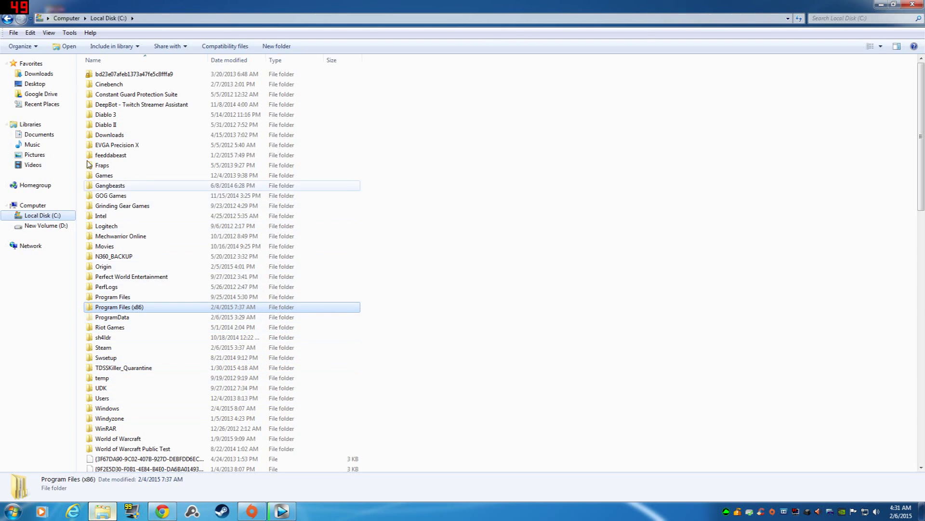
{"action": "mouse_move", "coordinate": [84, 208]}
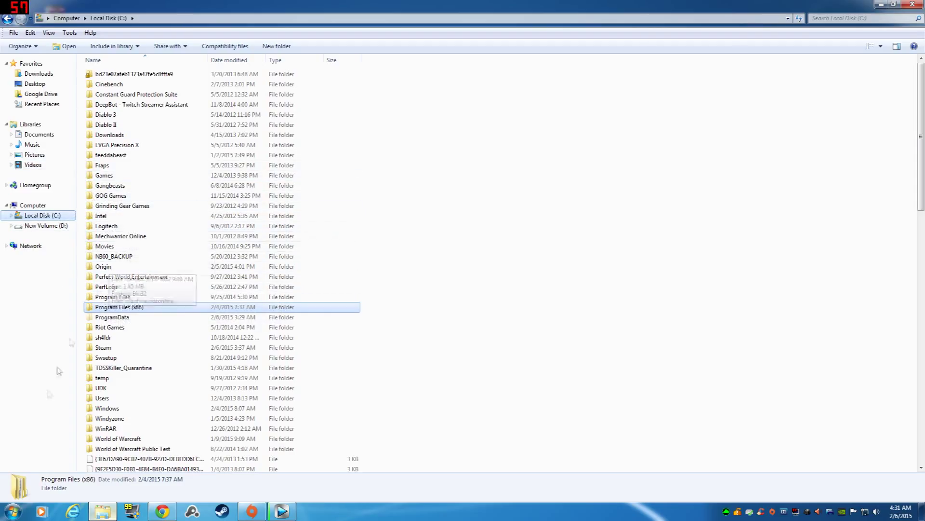
{"action": "mouse_move", "coordinate": [121, 307]}
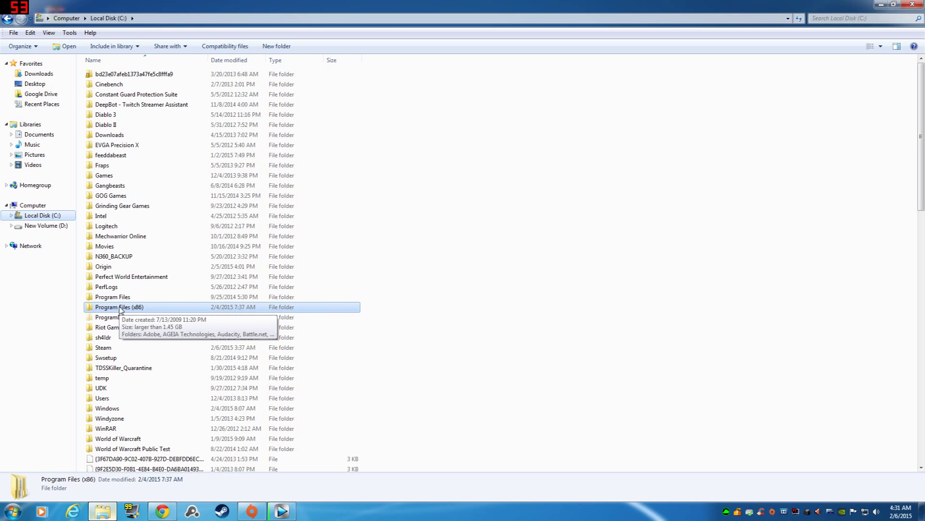
Step: Navigate through Program Files (x86) and Origin Games into the BFH Beta 2 folder
{"action": "double_click", "coordinate": [120, 307]}
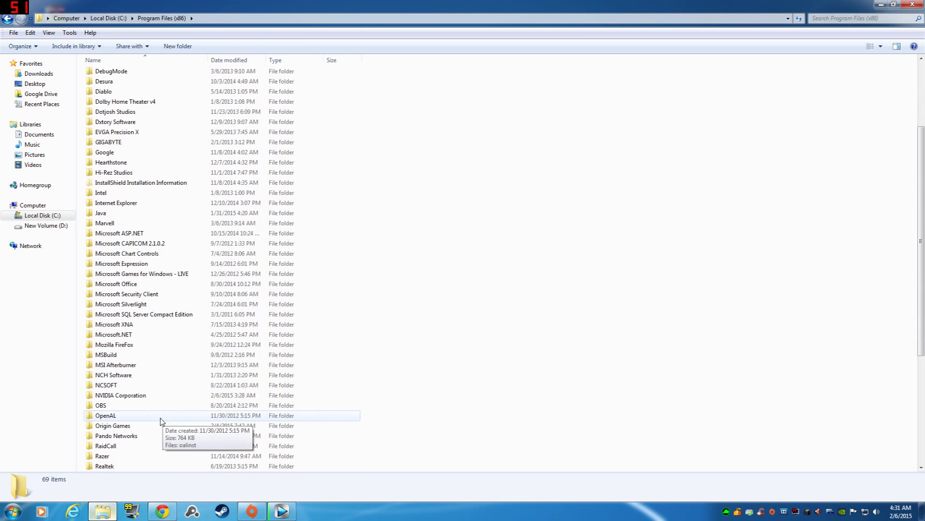
{"action": "double_click", "coordinate": [113, 425]}
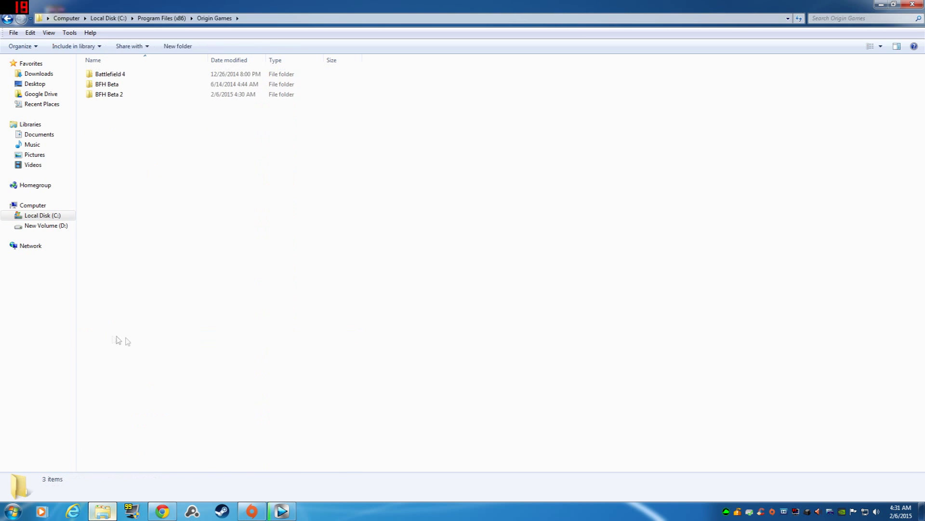
{"action": "mouse_move", "coordinate": [118, 94]}
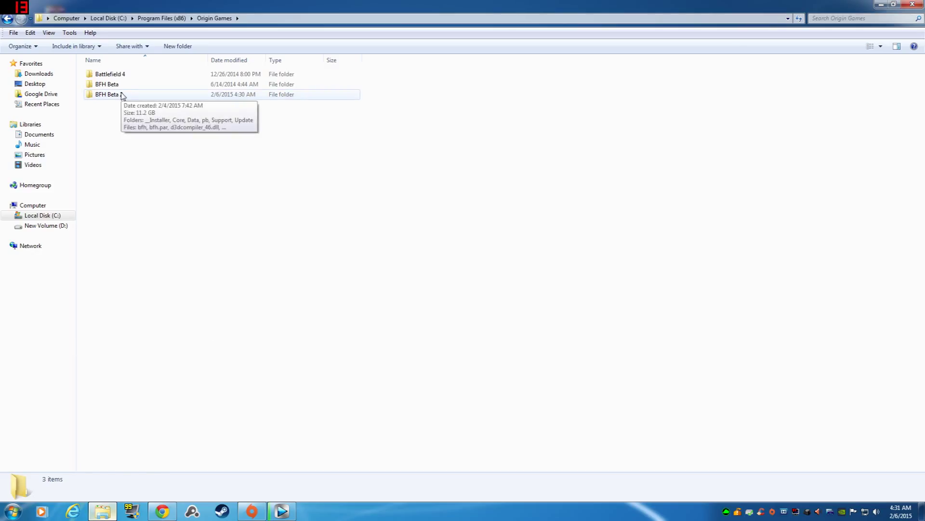
{"action": "double_click", "coordinate": [107, 94]}
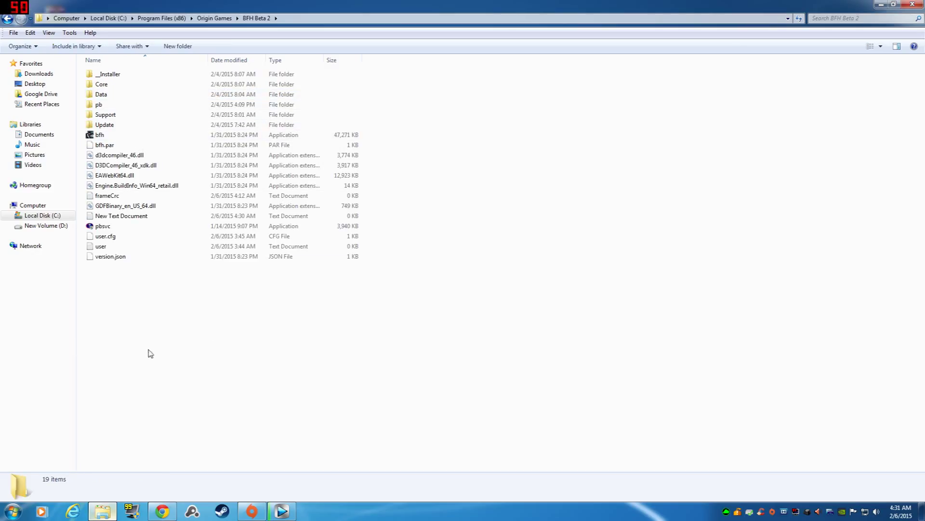
Step: Create a new text document named 'user' in BFH Beta 2 and select the existing user file
{"action": "right_click", "coordinate": [150, 352]}
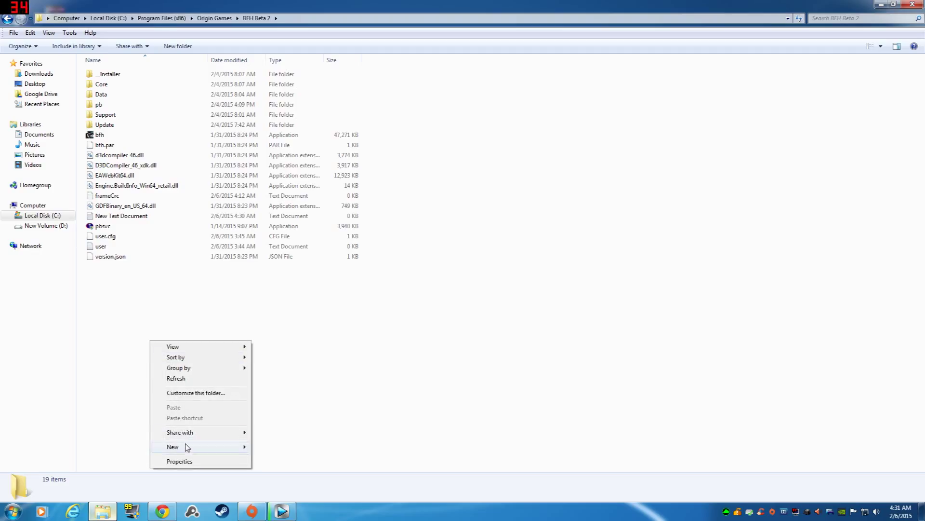
{"action": "left_click", "coordinate": [172, 446]}
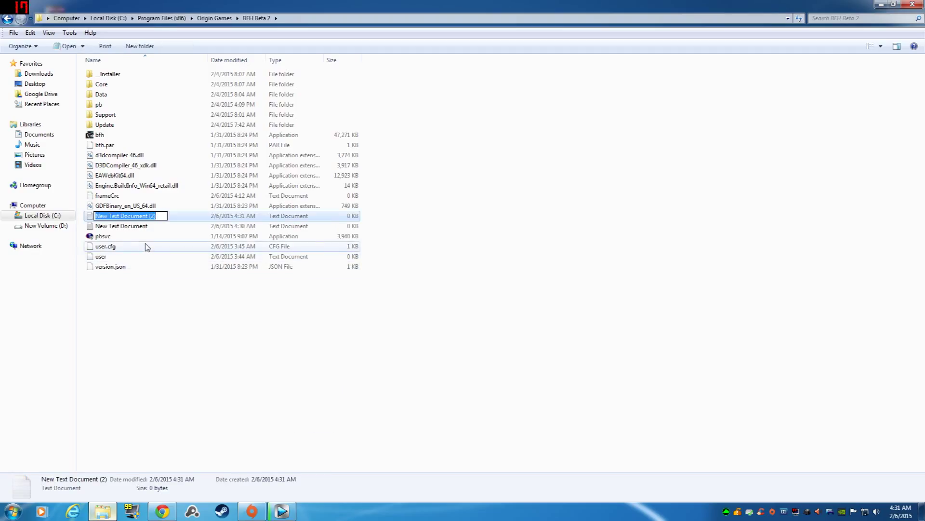
{"action": "type", "text": "user (2"}
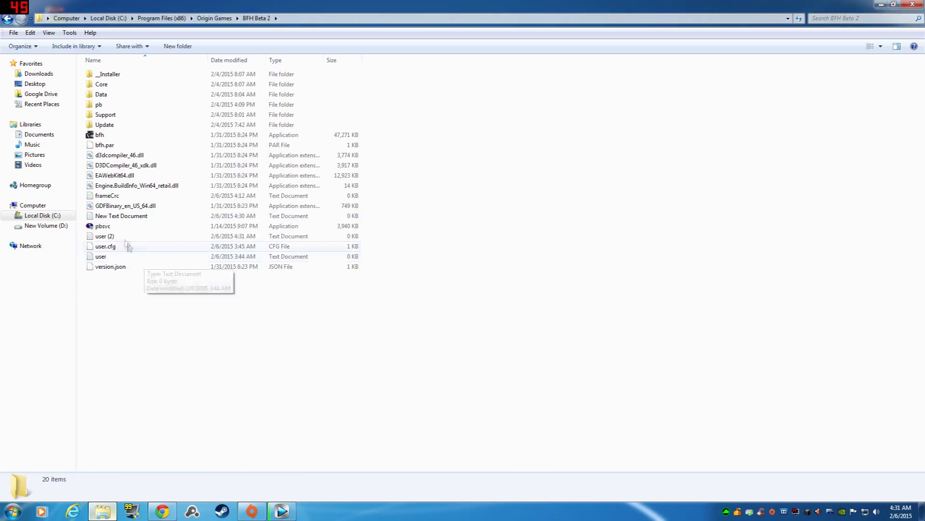
{"action": "left_click", "coordinate": [101, 256]}
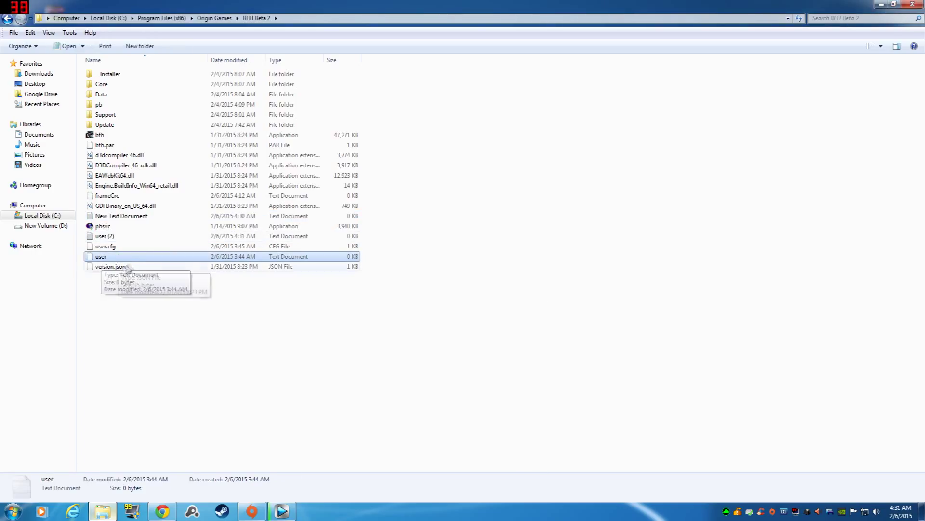
Step: Open the user text file in Notepad and enter 'RenderDevice.PresentAsync 0'
{"action": "double_click", "coordinate": [100, 256]}
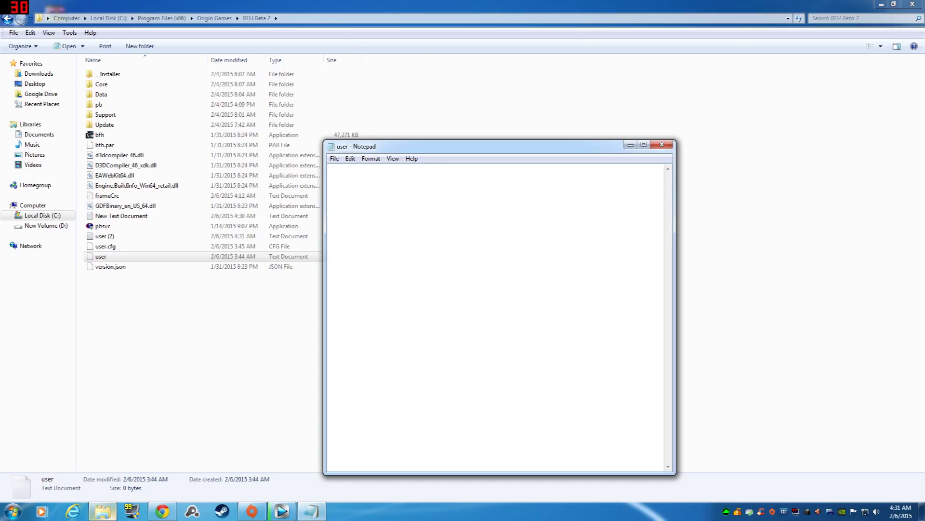
{"action": "type", "text": "RenderDevice.PresentAsync 0"}
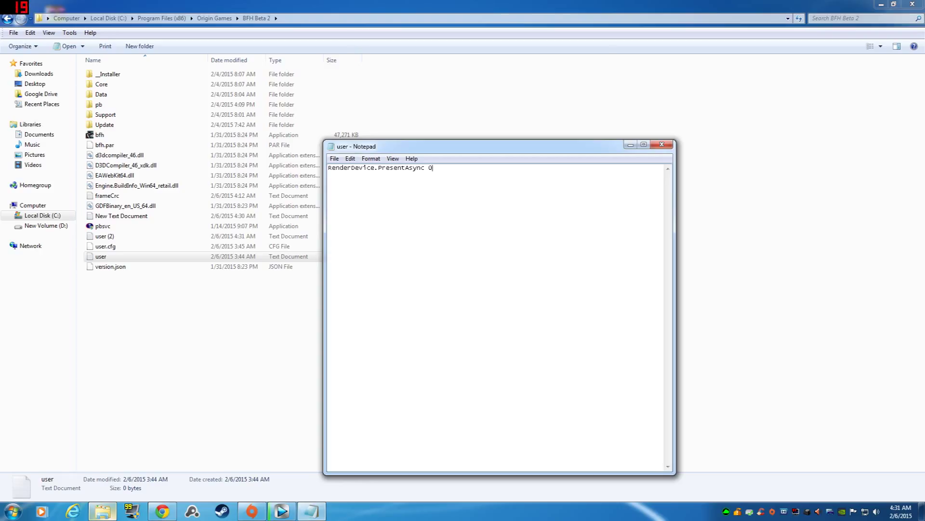
Step: Save the text as user.cfg with Save as type All Files, then close Notepad
{"action": "left_click", "coordinate": [334, 158]}
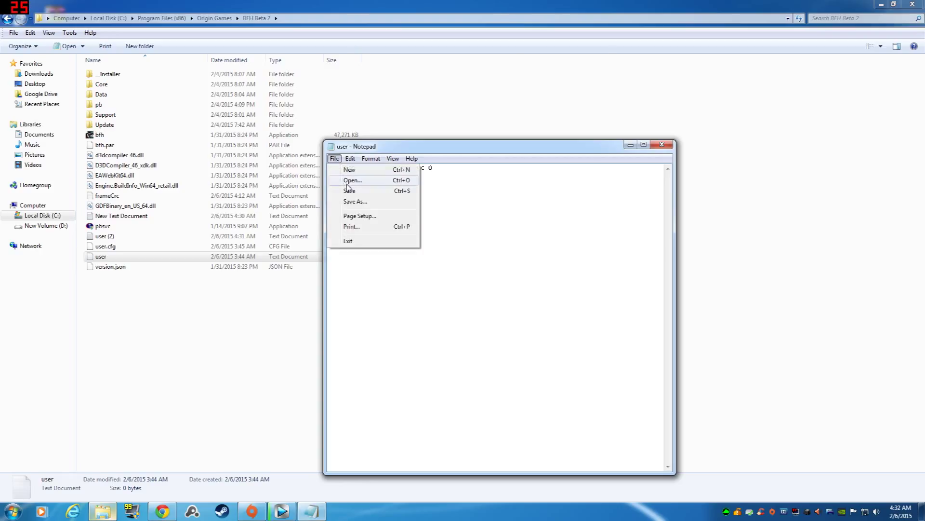
{"action": "mouse_move", "coordinate": [347, 205]}
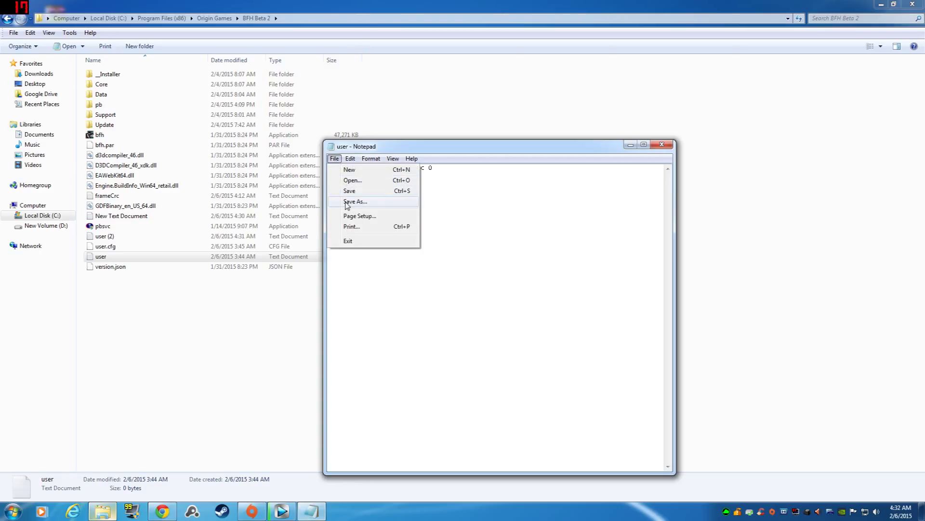
{"action": "left_click", "coordinate": [354, 202]}
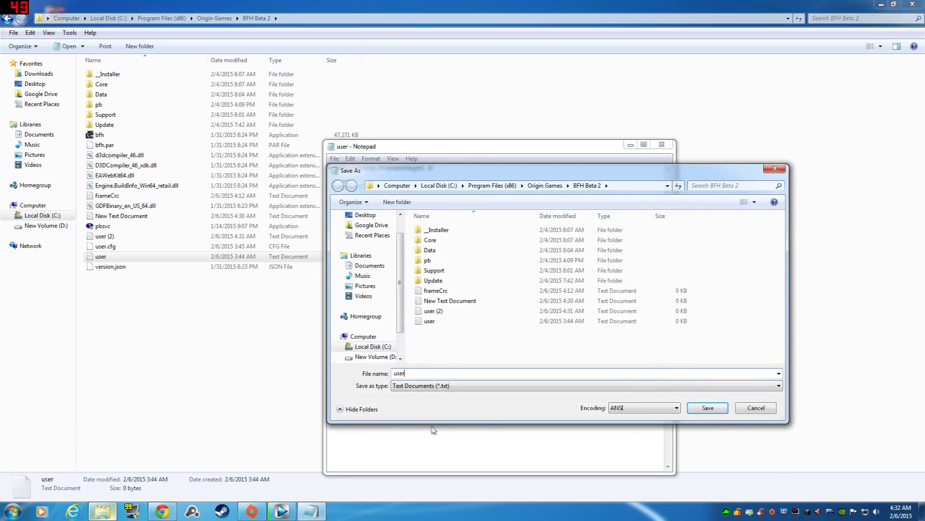
{"action": "type", "text": ".cfg"}
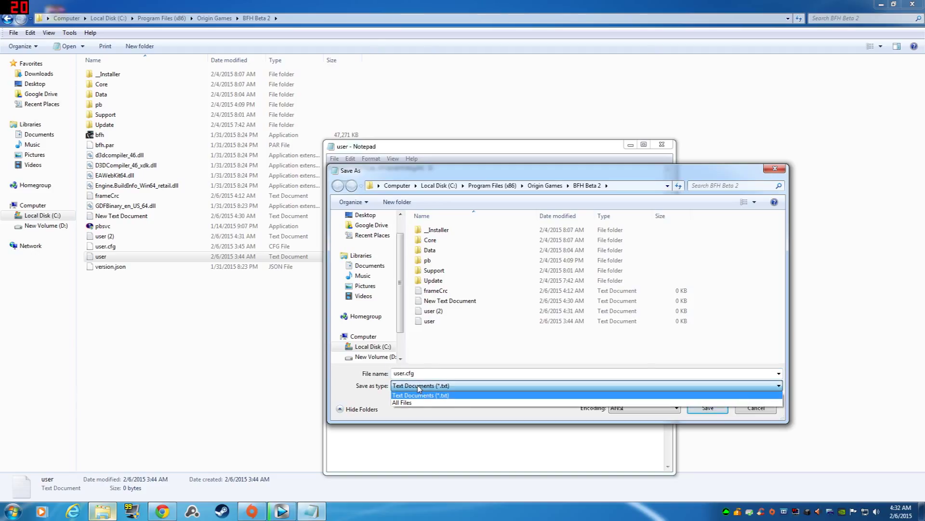
{"action": "left_click", "coordinate": [403, 402]}
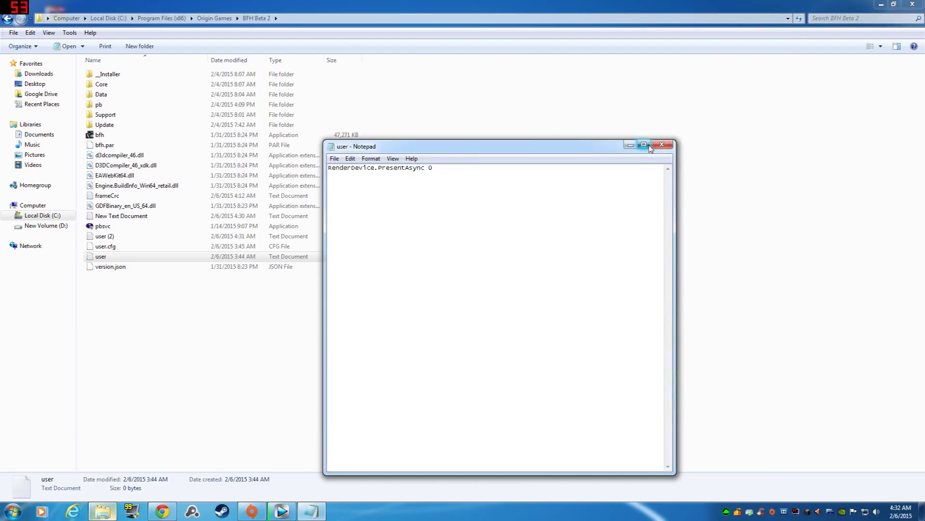
{"action": "left_click", "coordinate": [662, 145]}
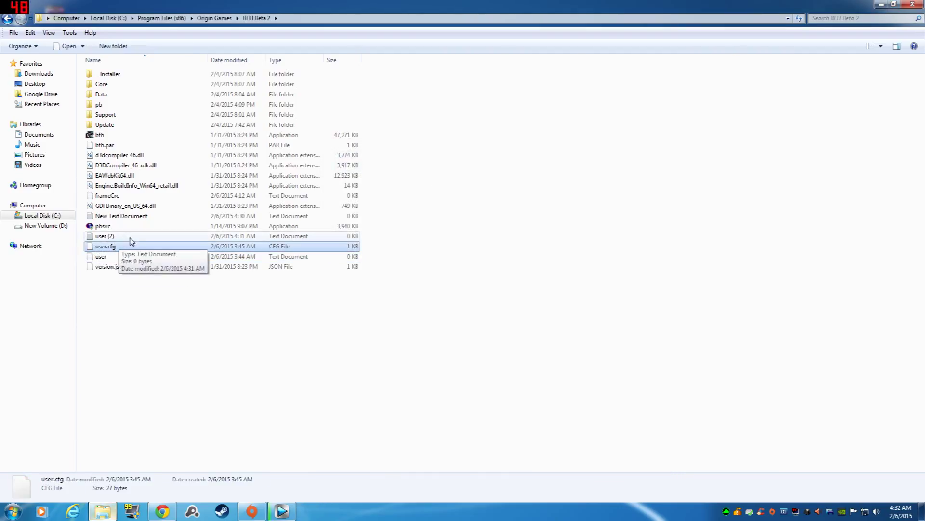
Step: Delete the leftover 'user' and 'user (2)' text documents, confirming with Yes
{"action": "right_click", "coordinate": [101, 256]}
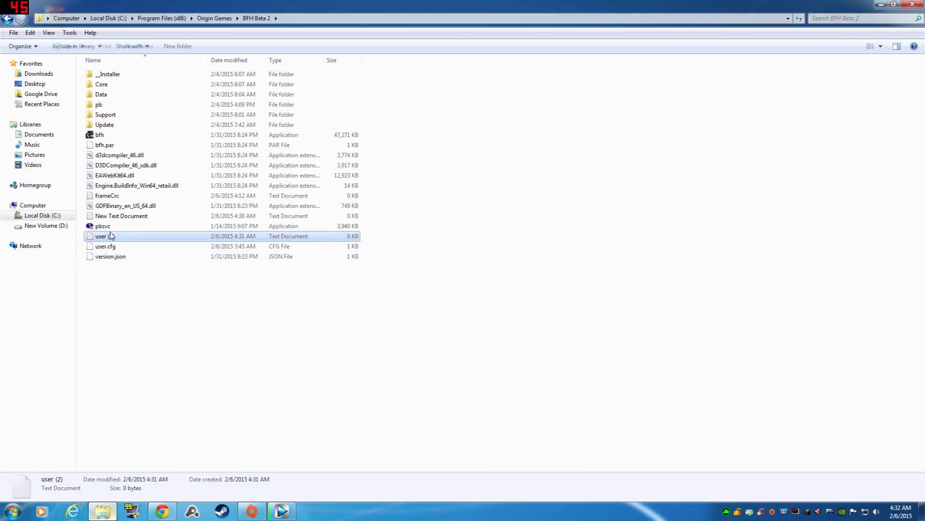
{"action": "key", "text": "Delete"}
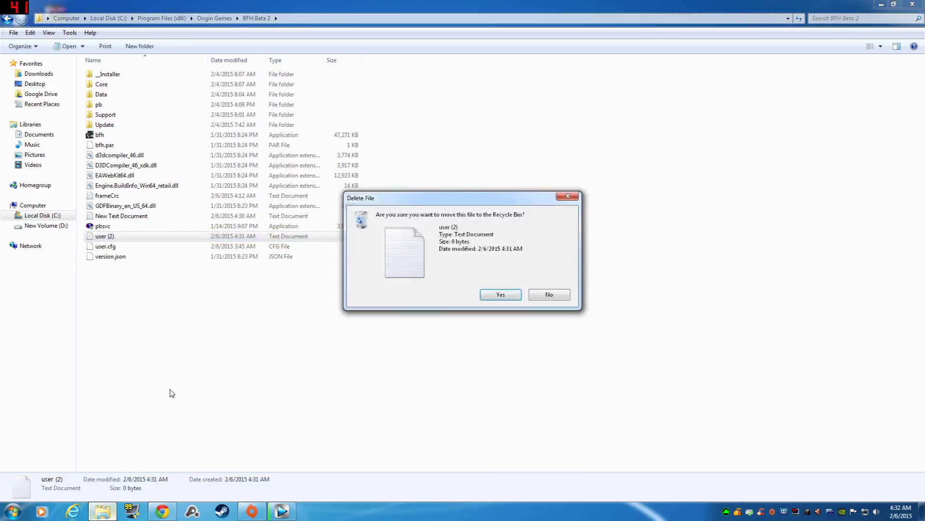
{"action": "left_click", "coordinate": [500, 294]}
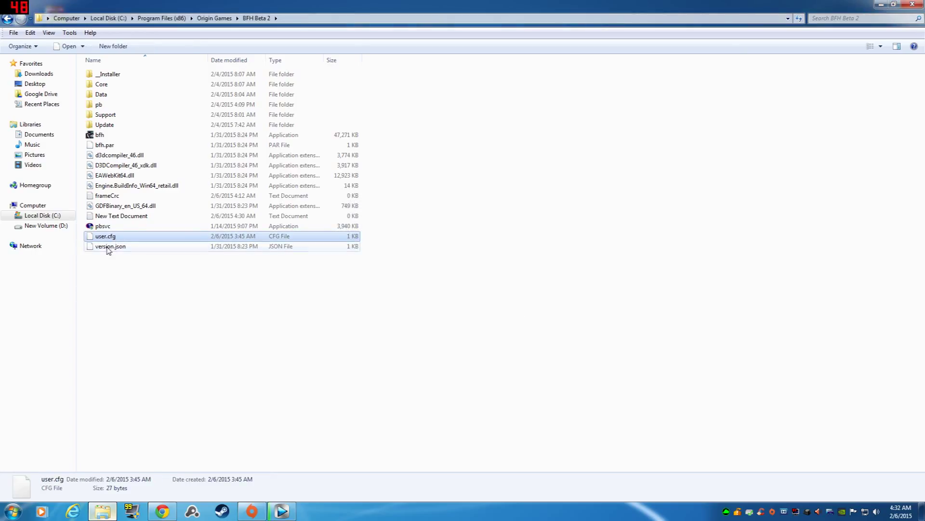
{"action": "mouse_move", "coordinate": [190, 242]}
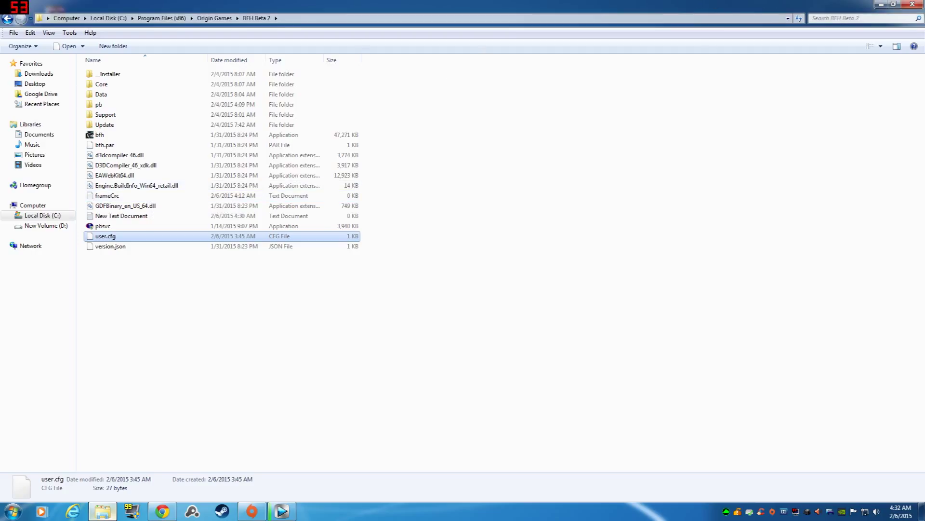
{"action": "mouse_move", "coordinate": [882, 6]}
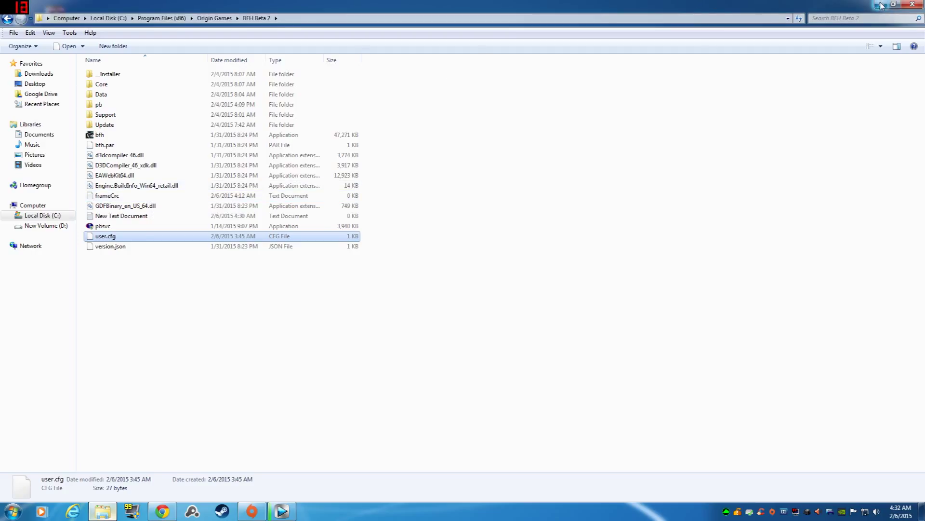